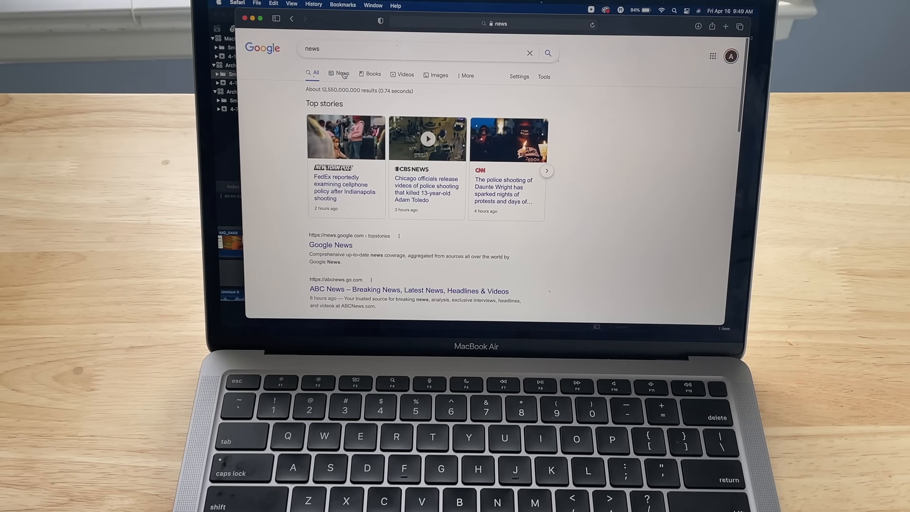
# Step: Start a fresh Safari tab and bring up the Launchpad grid of installed apps
pyautogui.click(725, 26)
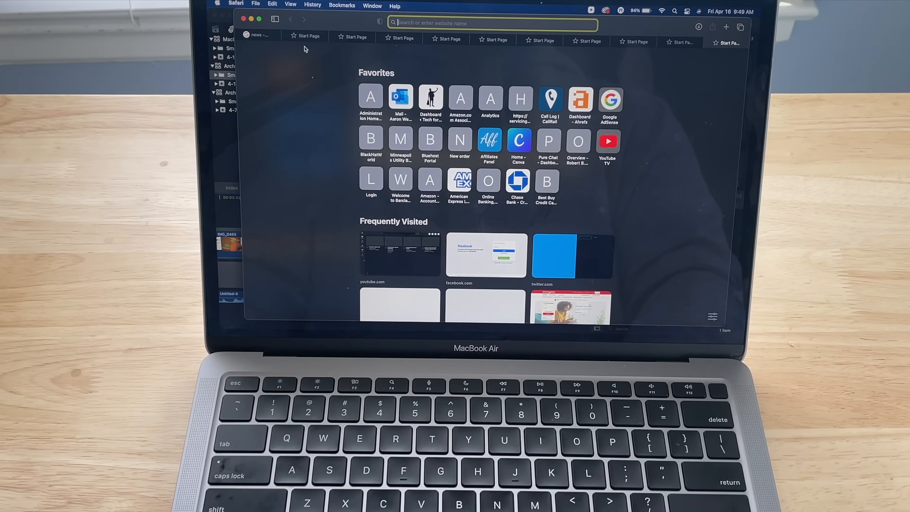
pyautogui.click(320, 313)
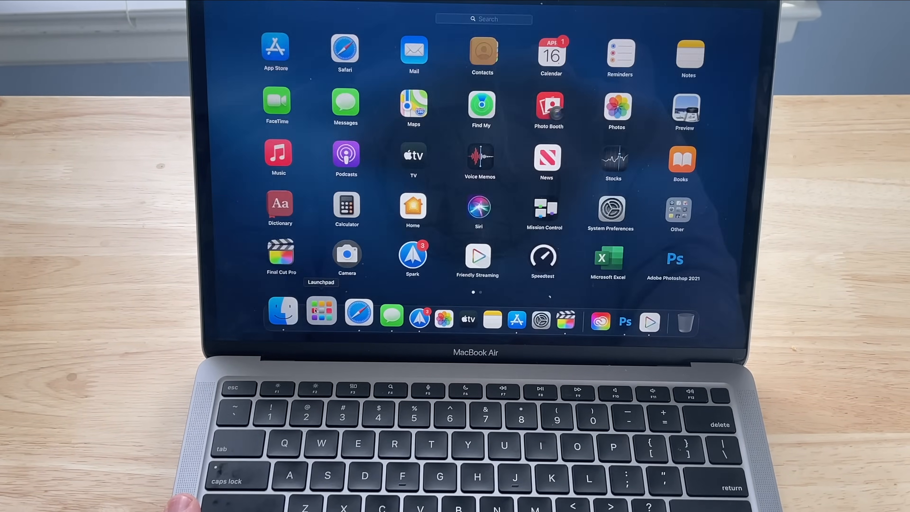
# Step: Launch App Store and browse the full Games We Love collection in the Play section
pyautogui.click(413, 161)
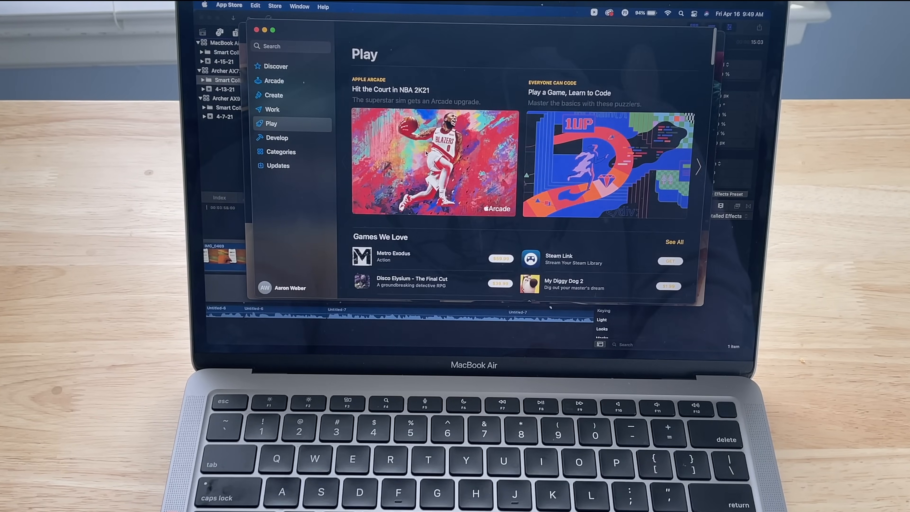
pyautogui.click(673, 242)
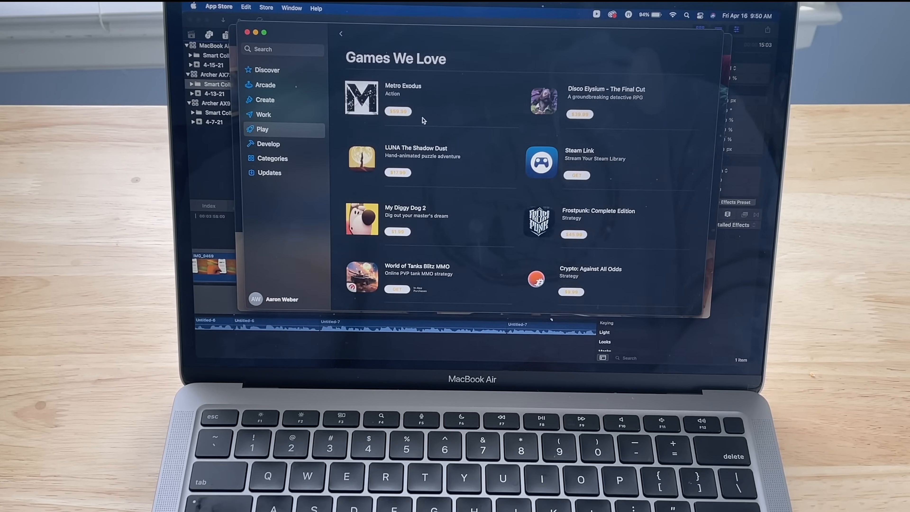
pyautogui.scroll(-3)
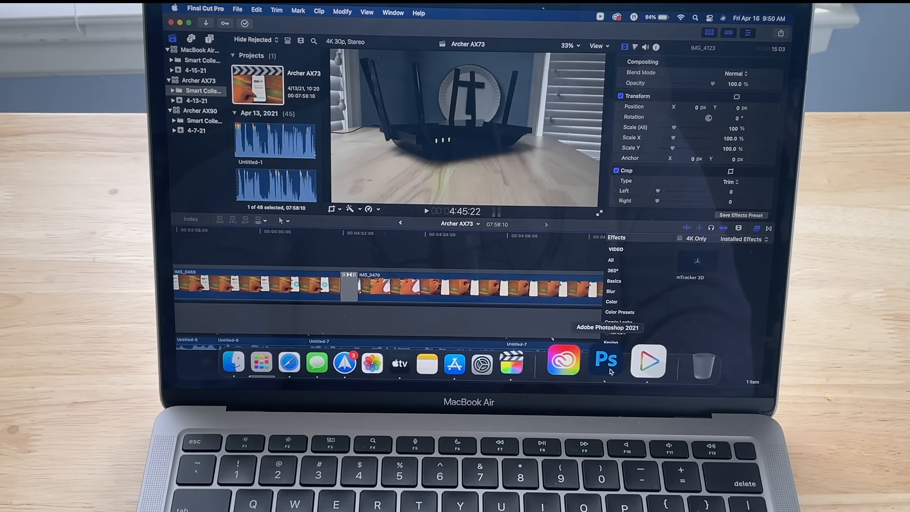
# Step: Leave the Archer AX73 edit for App Store's Discover page, scrolled to Top Paid Games
pyautogui.click(605, 363)
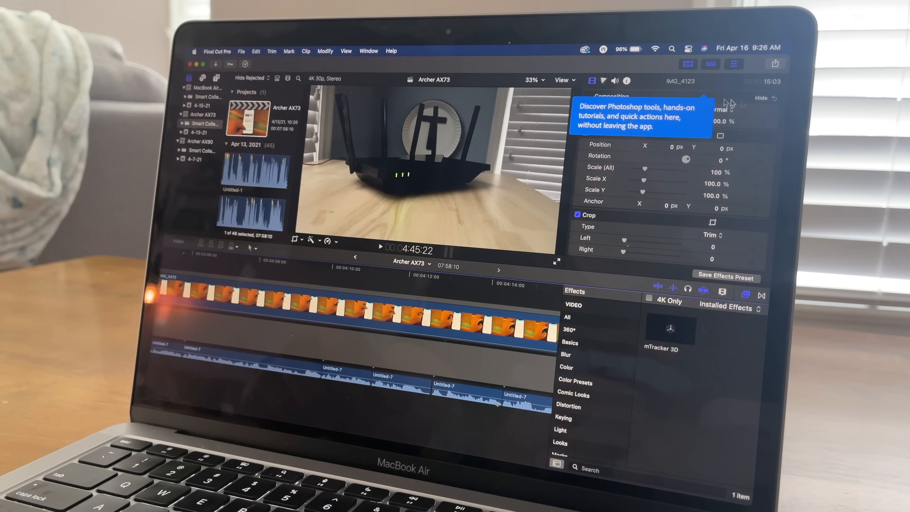
pyautogui.click(310, 301)
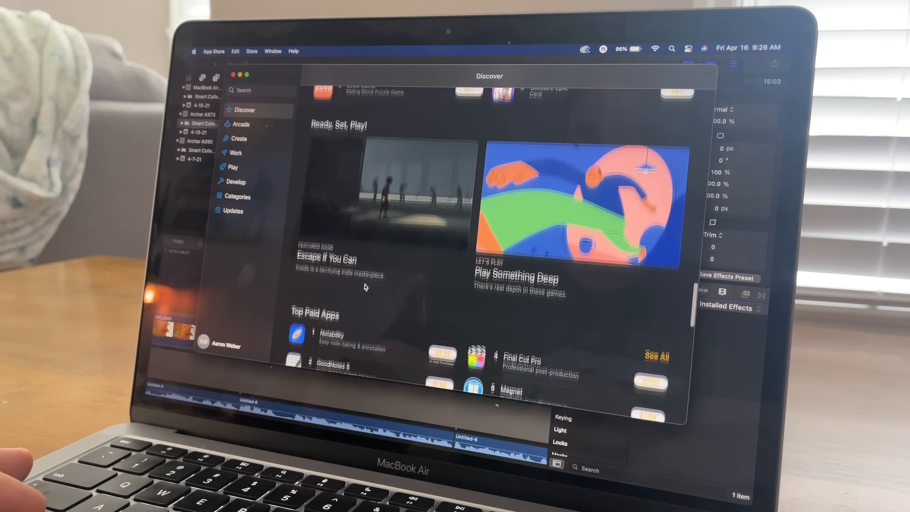
pyautogui.scroll(-3)
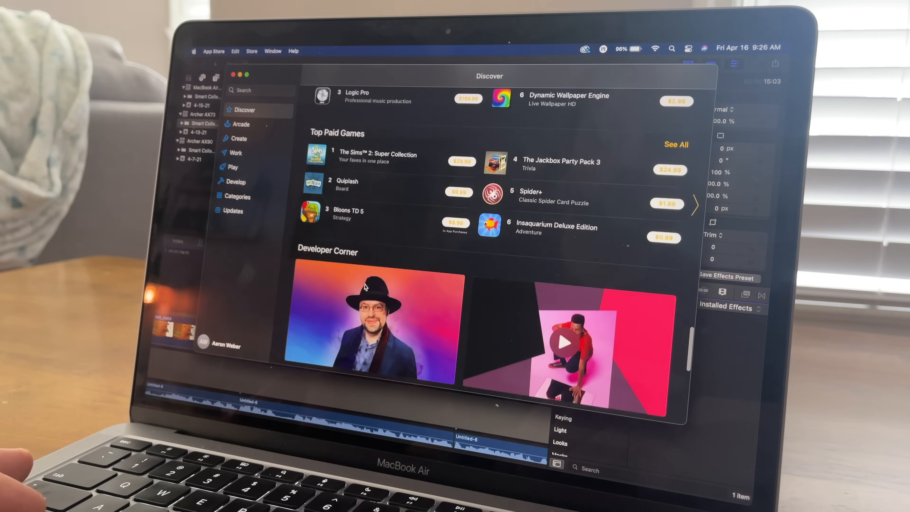